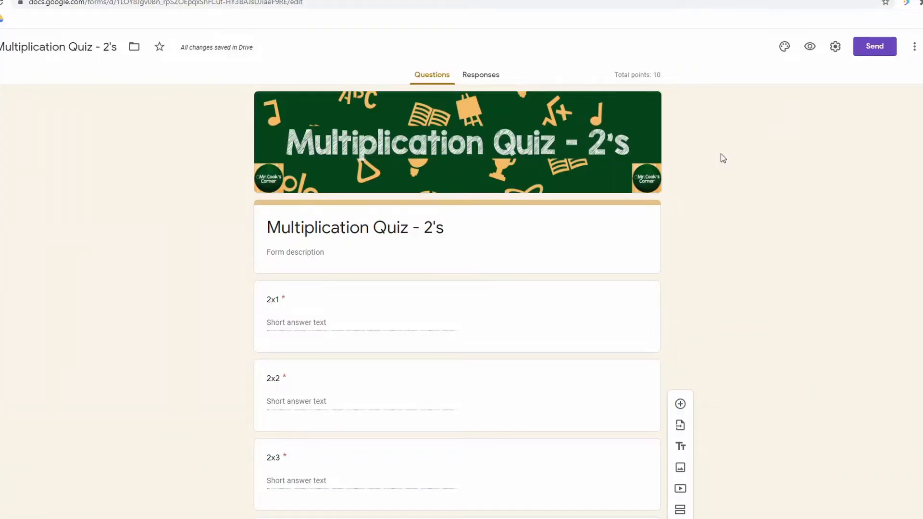
Step: Preview the quiz as a respondent and review the question list
{"action": "scroll", "scroll_direction": "down", "scroll_amount": 3}
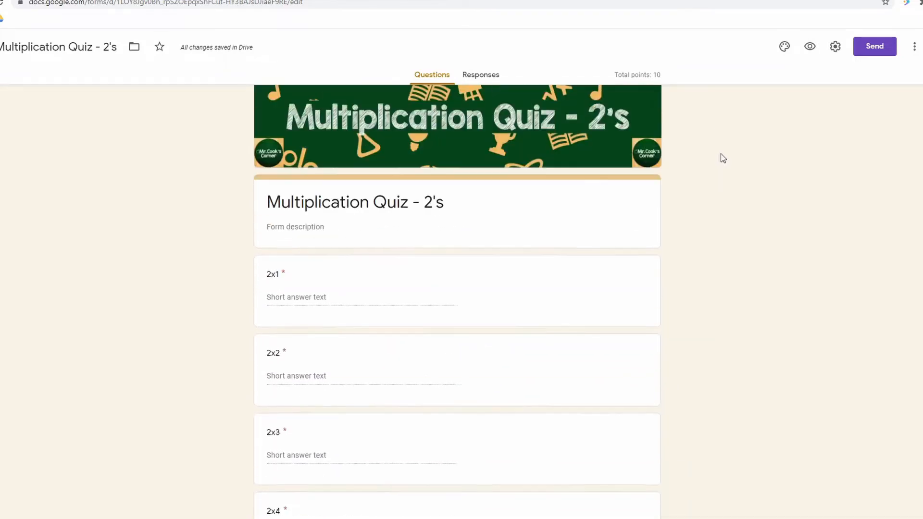
{"action": "left_click", "coordinate": [810, 46]}
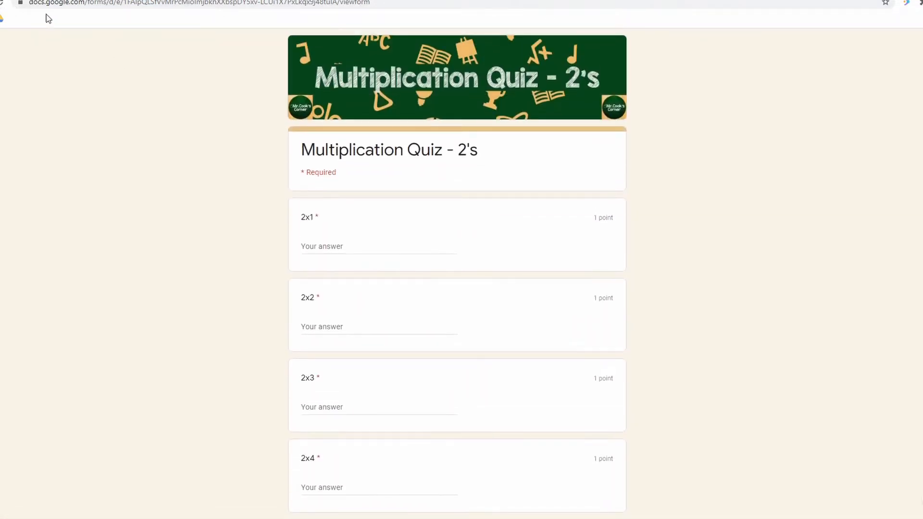
{"action": "scroll", "scroll_direction": "down", "scroll_amount": 3}
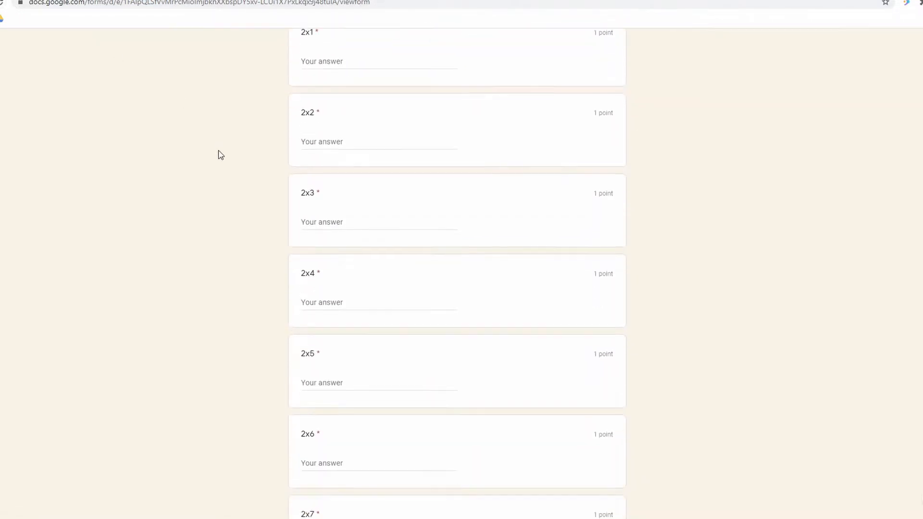
{"action": "scroll", "scroll_direction": "up", "scroll_amount": 3}
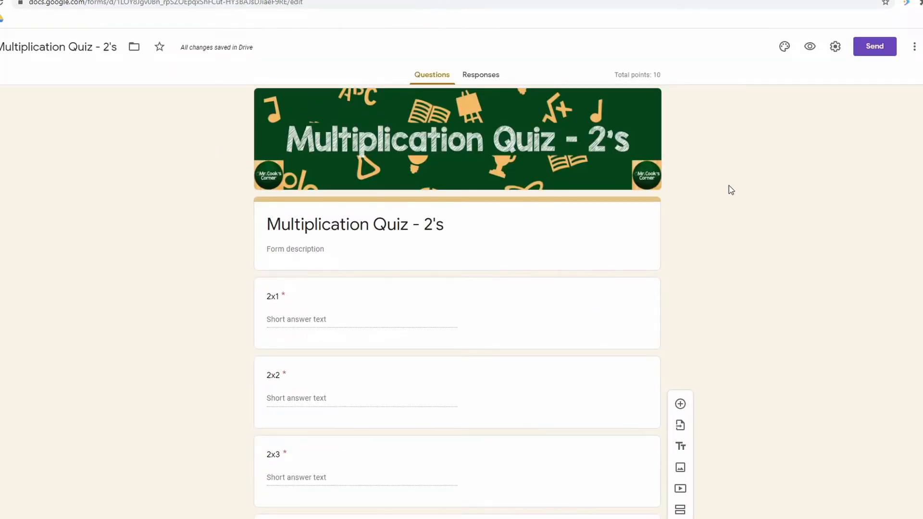
{"action": "mouse_move", "coordinate": [774, 131]}
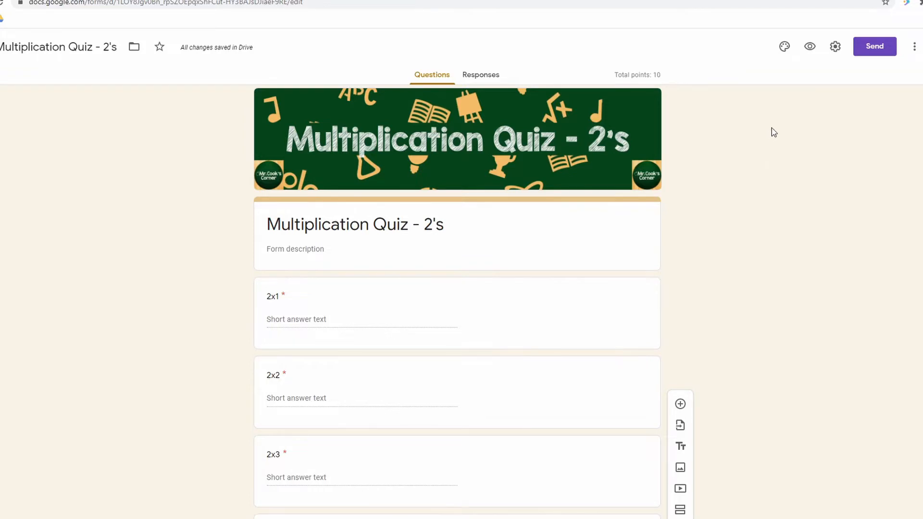
Step: Turn on Shuffle question order in the Presentation settings and save it
{"action": "left_click", "coordinate": [836, 46]}
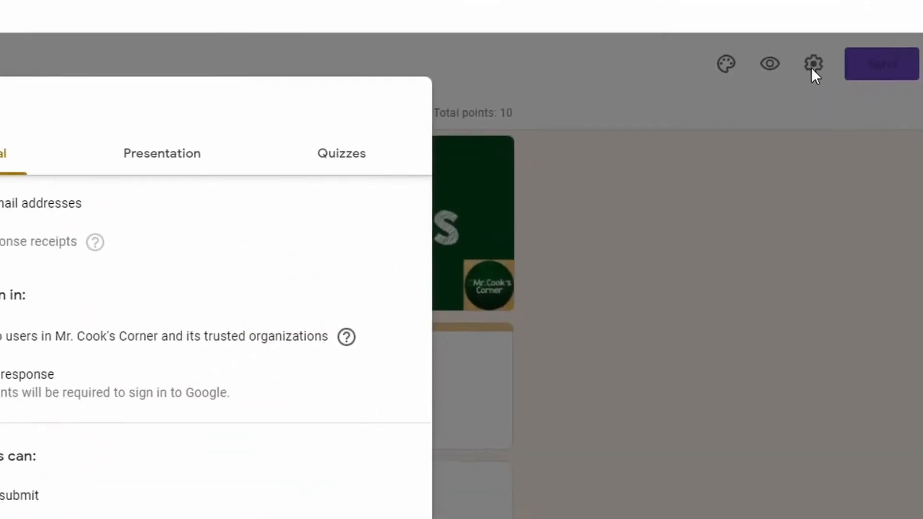
{"action": "left_click", "coordinate": [447, 87]}
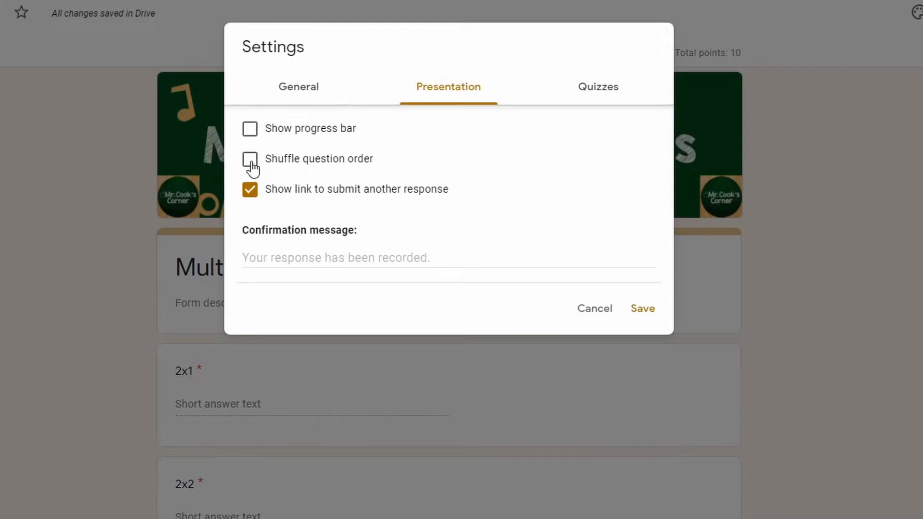
{"action": "left_click", "coordinate": [250, 158]}
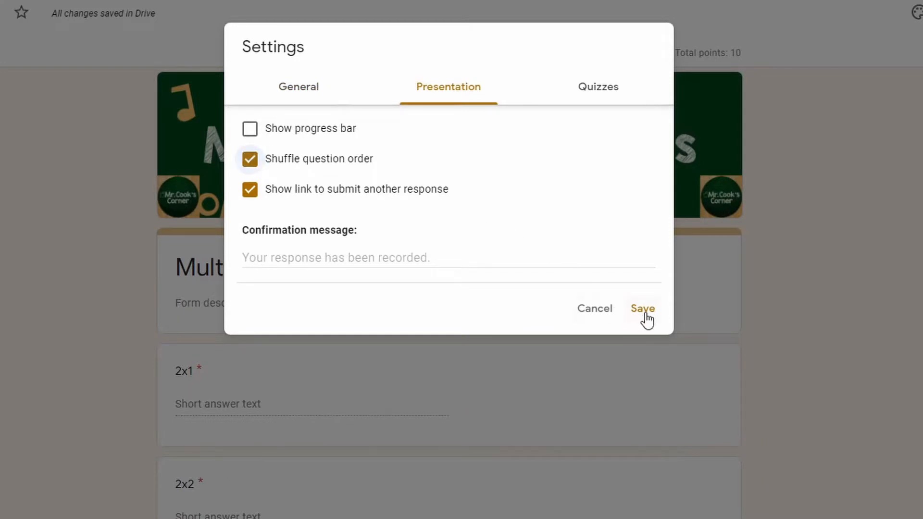
{"action": "left_click", "coordinate": [642, 308]}
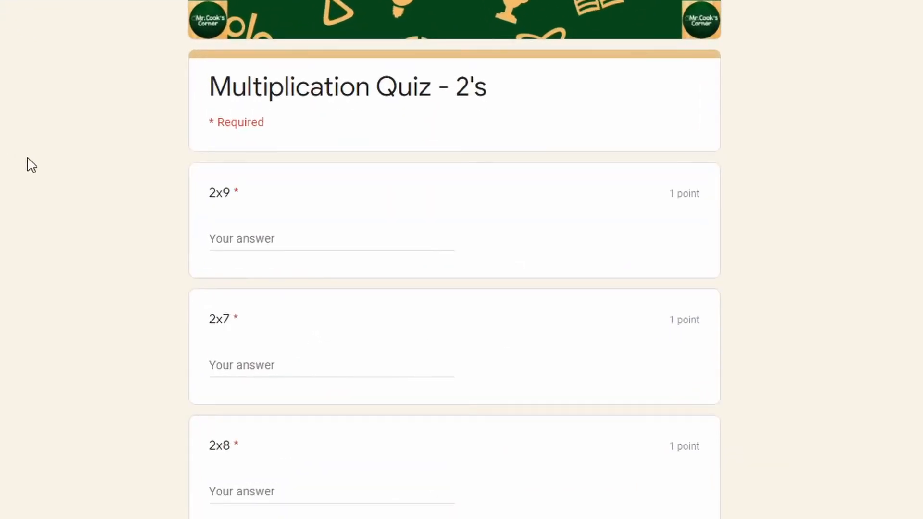
{"action": "scroll", "scroll_direction": "down", "scroll_amount": 3}
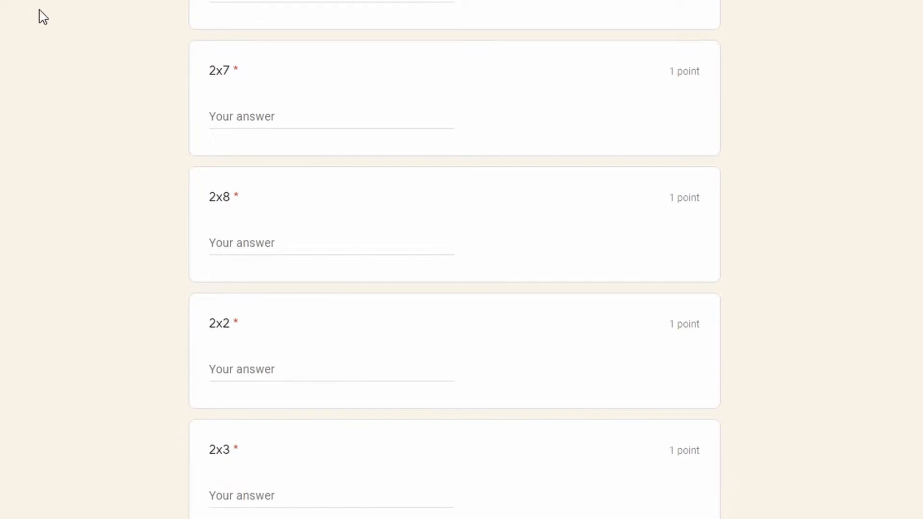
{"action": "scroll", "scroll_direction": "up", "scroll_amount": 3}
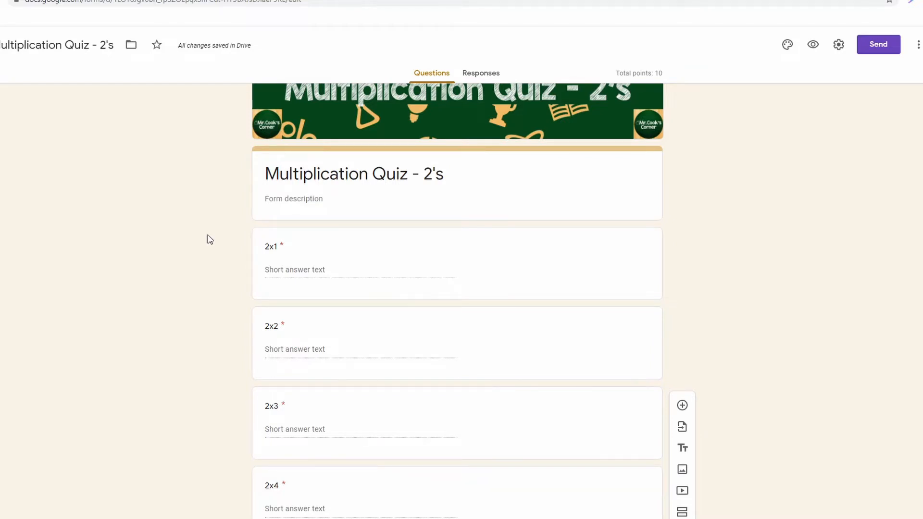
Step: Fill the preview's answer boxes with letters to test that any text is accepted
{"action": "left_click", "coordinate": [813, 44]}
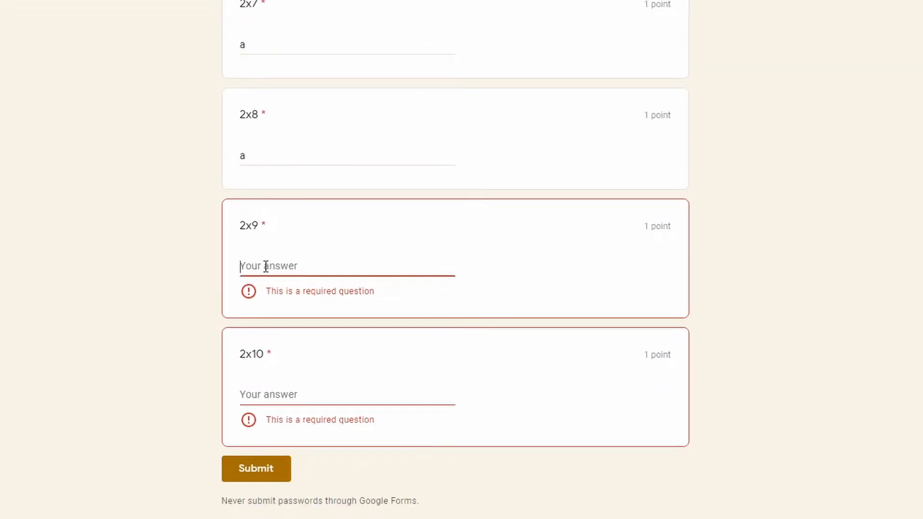
{"action": "type", "text": "a"}
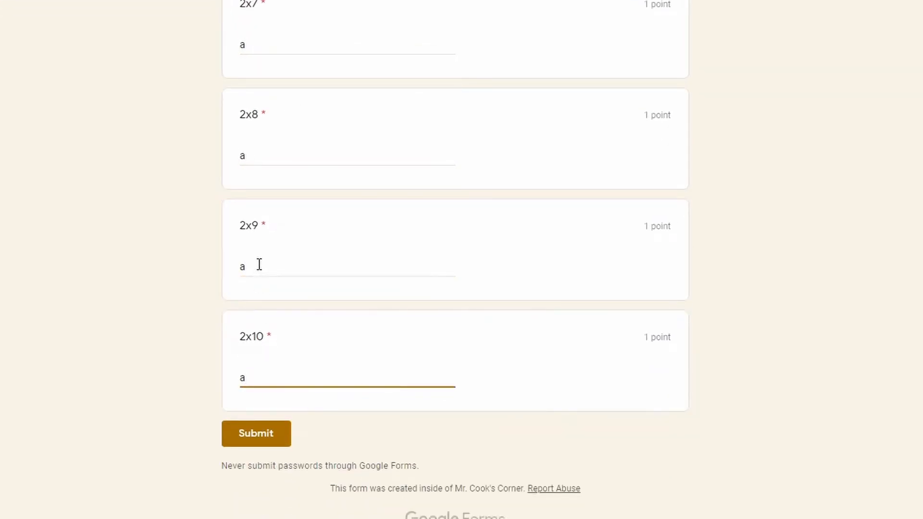
{"action": "type", "text": "s"}
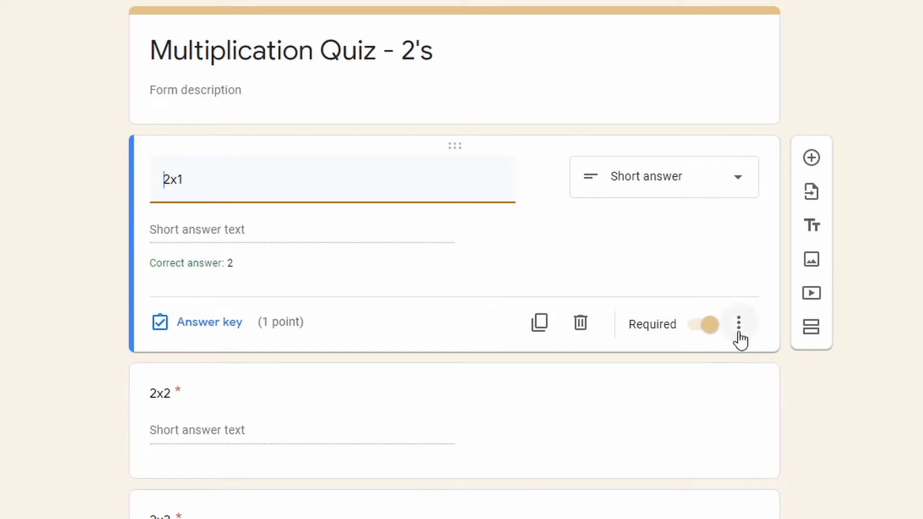
Step: Add response validation to 2x1: Number, Greater than 0
{"action": "left_click", "coordinate": [739, 323]}
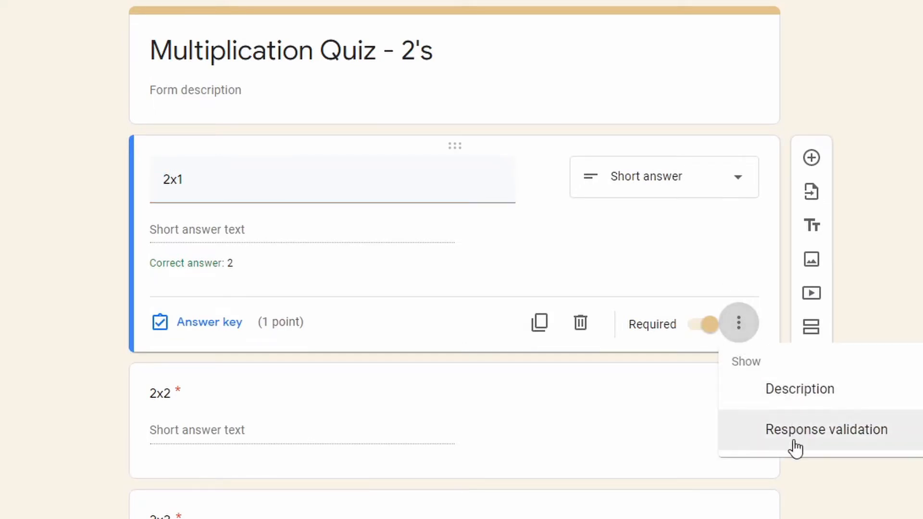
{"action": "left_click", "coordinate": [827, 429]}
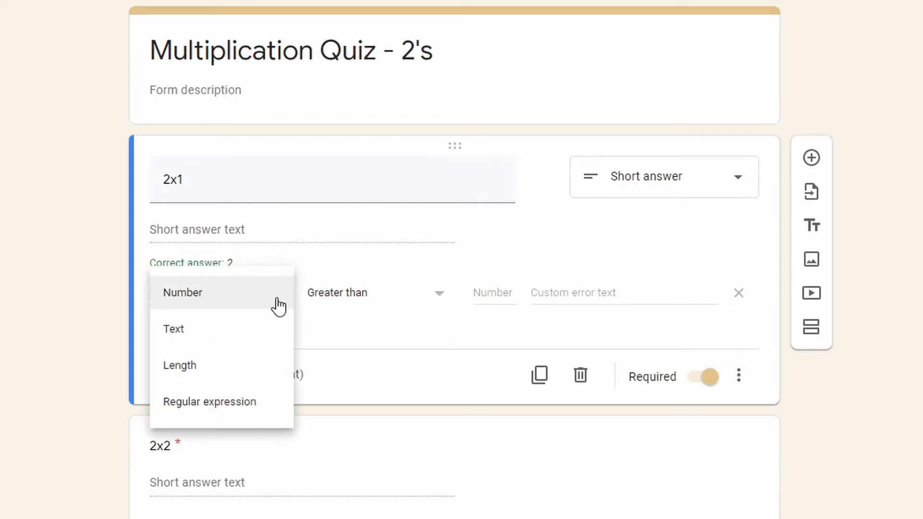
{"action": "mouse_move", "coordinate": [211, 302]}
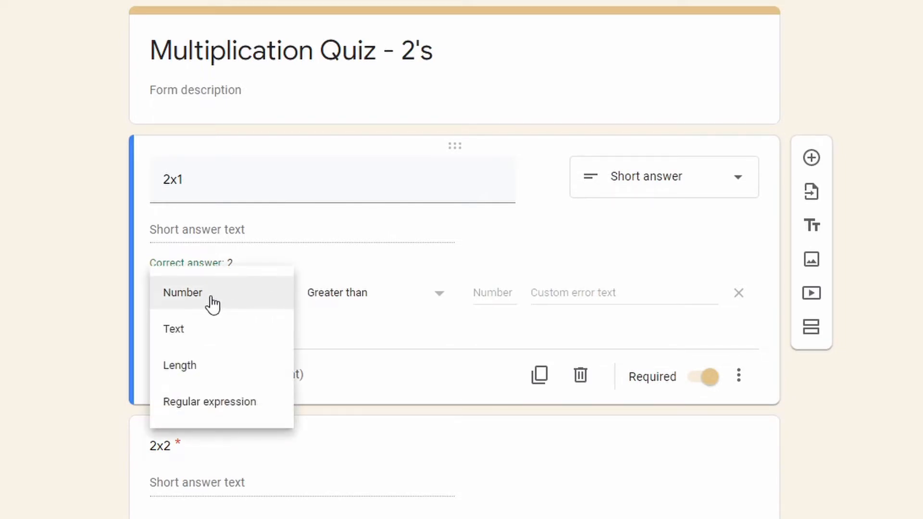
{"action": "mouse_move", "coordinate": [197, 374]}
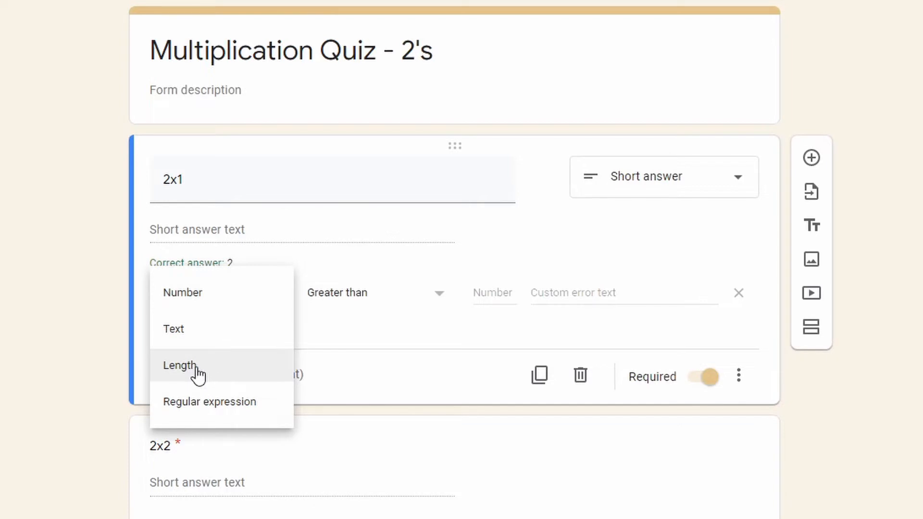
{"action": "mouse_move", "coordinate": [212, 406]}
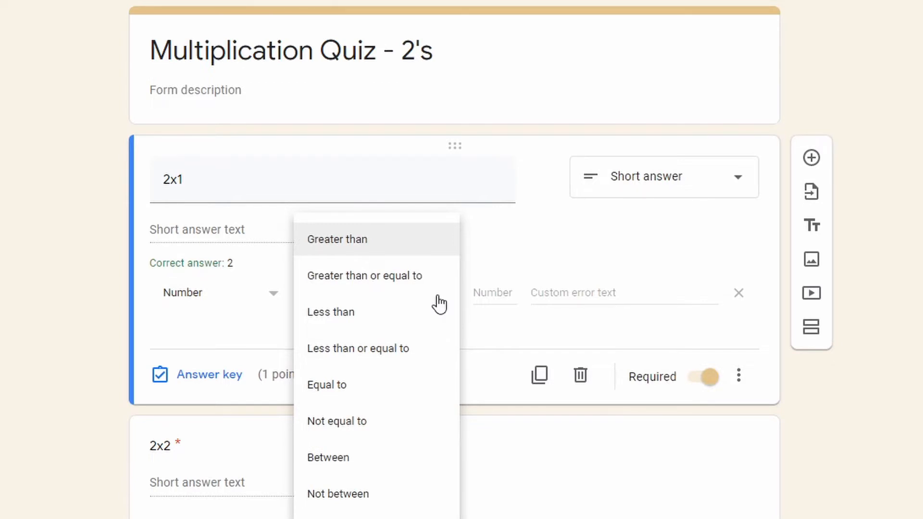
{"action": "left_click", "coordinate": [337, 239]}
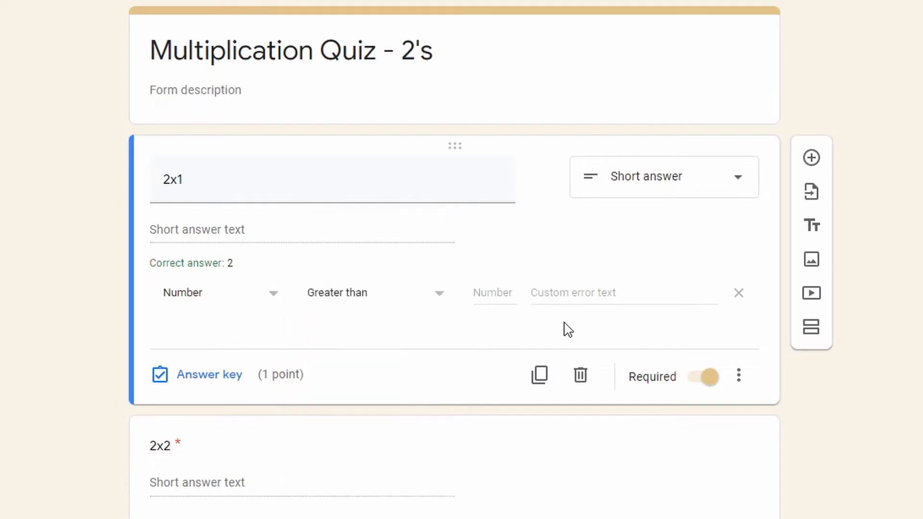
{"action": "left_click", "coordinate": [494, 292]}
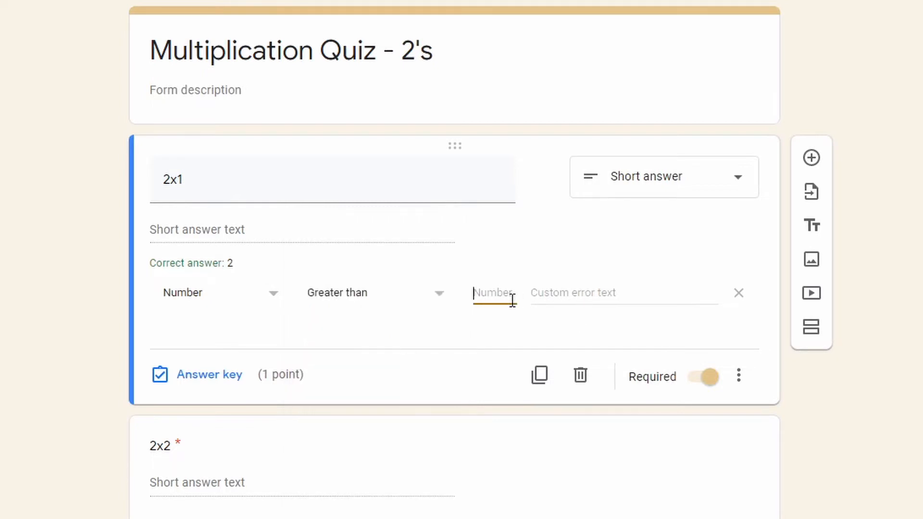
{"action": "type", "text": "0"}
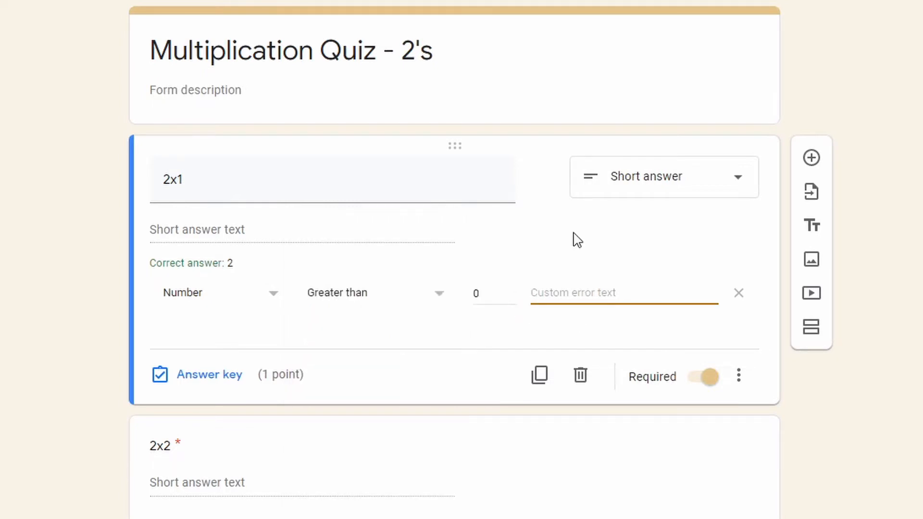
{"action": "left_click", "coordinate": [589, 292]}
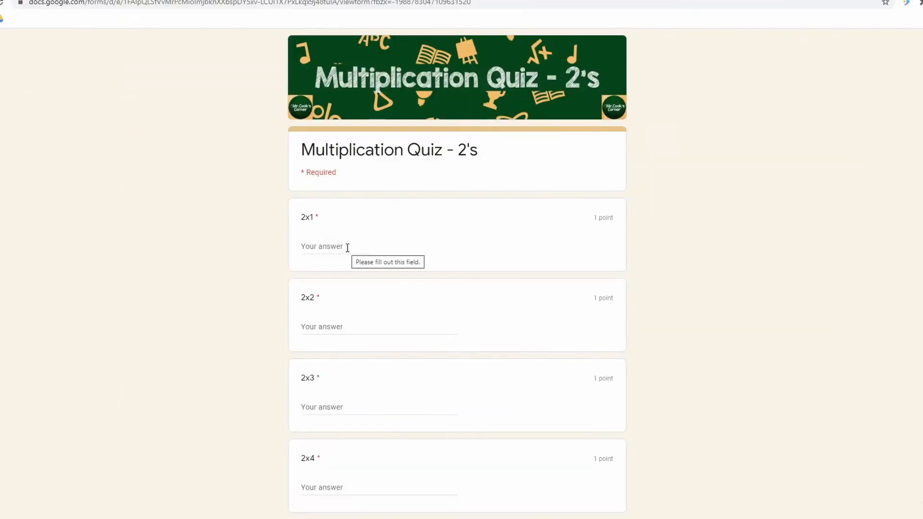
Step: Enter the letters 'asddasd' into 2x1 to trigger the number-answer error
{"action": "left_click", "coordinate": [334, 246]}
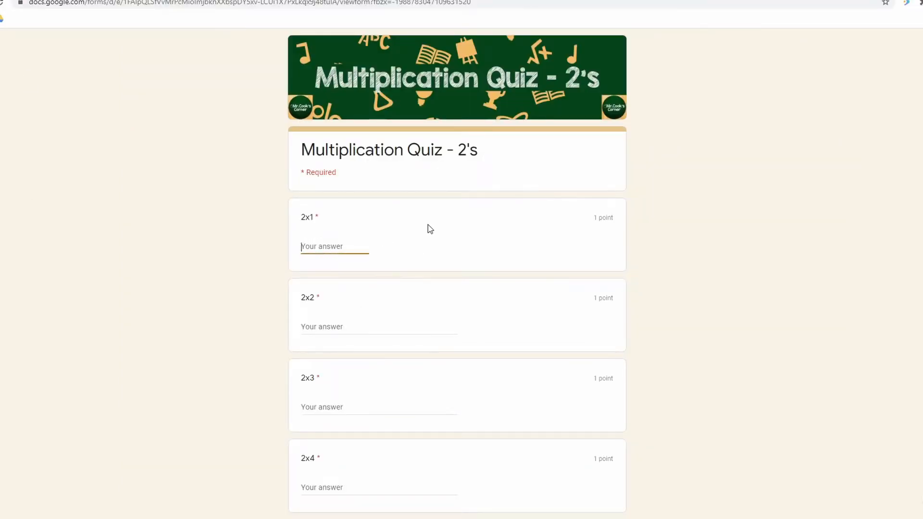
{"action": "type", "text": "asddasd"}
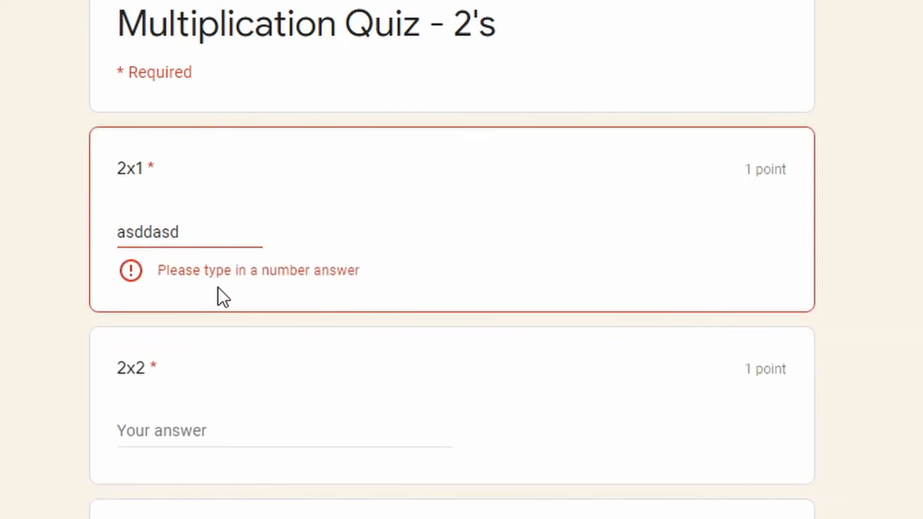
{"action": "mouse_move", "coordinate": [363, 294]}
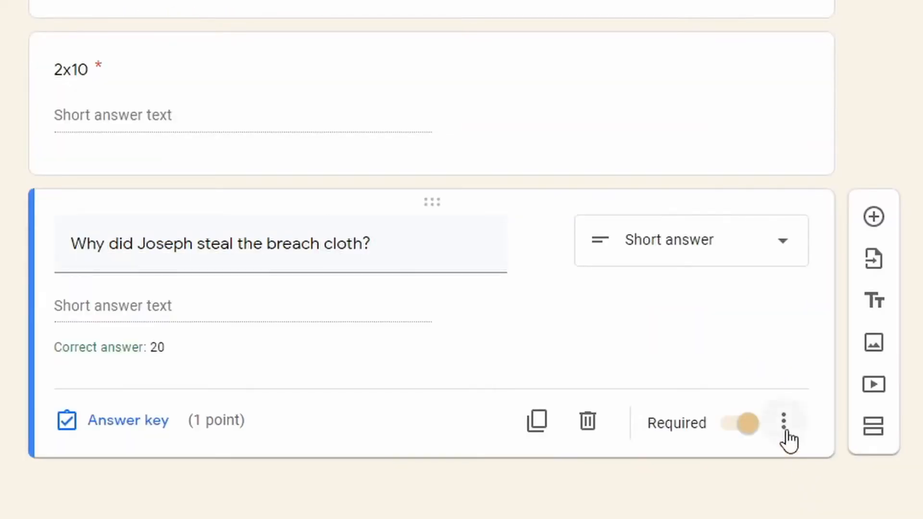
Step: Give the Joseph question a Length validation with minimum character count 2
{"action": "left_click", "coordinate": [784, 423]}
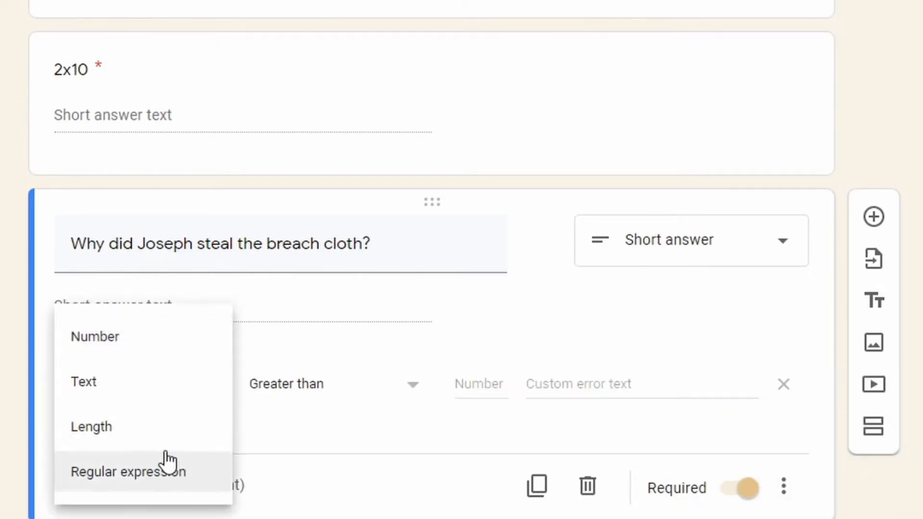
{"action": "left_click", "coordinate": [91, 426]}
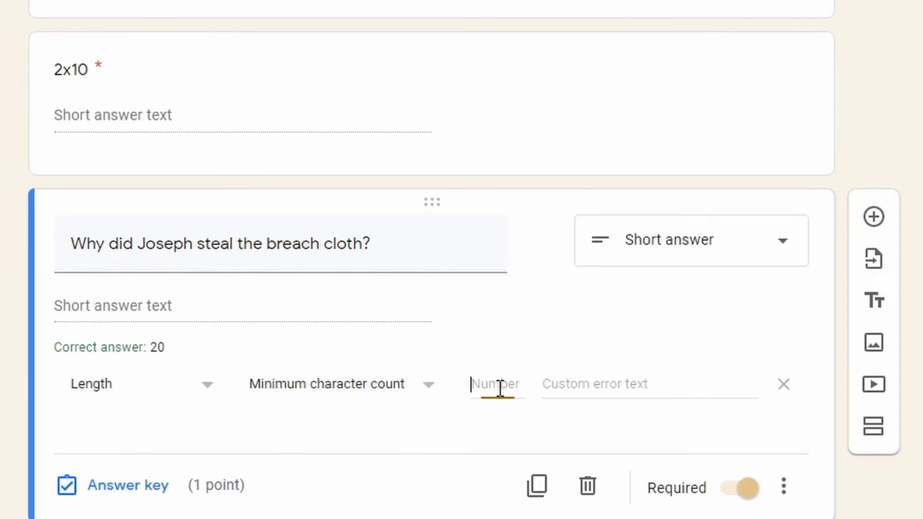
{"action": "type", "text": "2"}
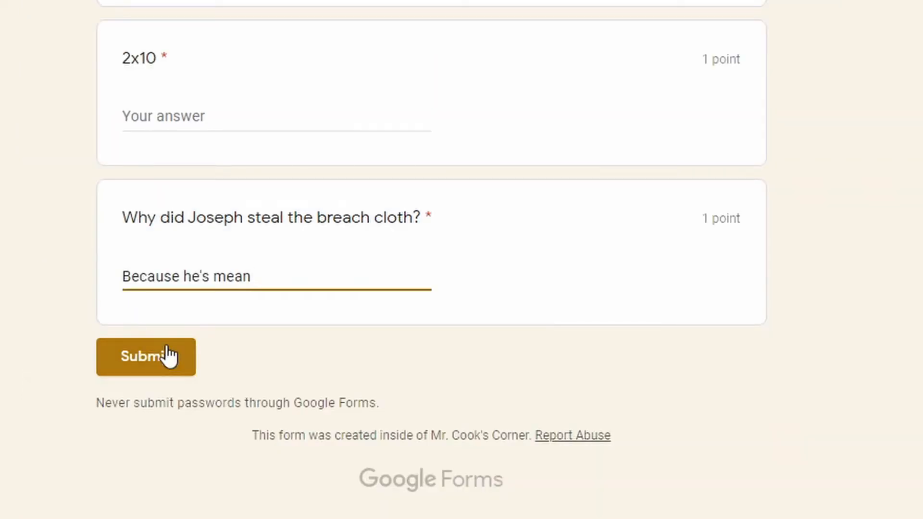
Step: Submit the test response from the preview
{"action": "left_click", "coordinate": [145, 355]}
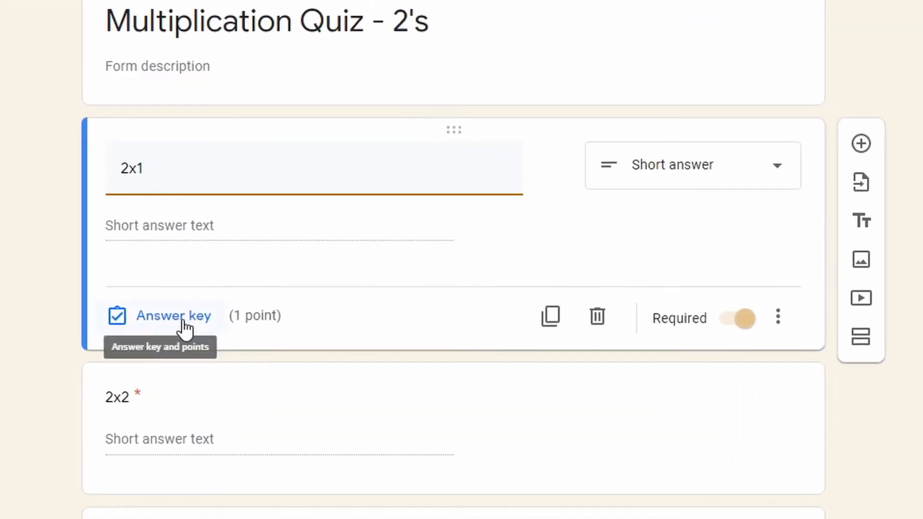
Step: Set 2 as the correct answer in the 2x1 answer key
{"action": "left_click", "coordinate": [173, 315]}
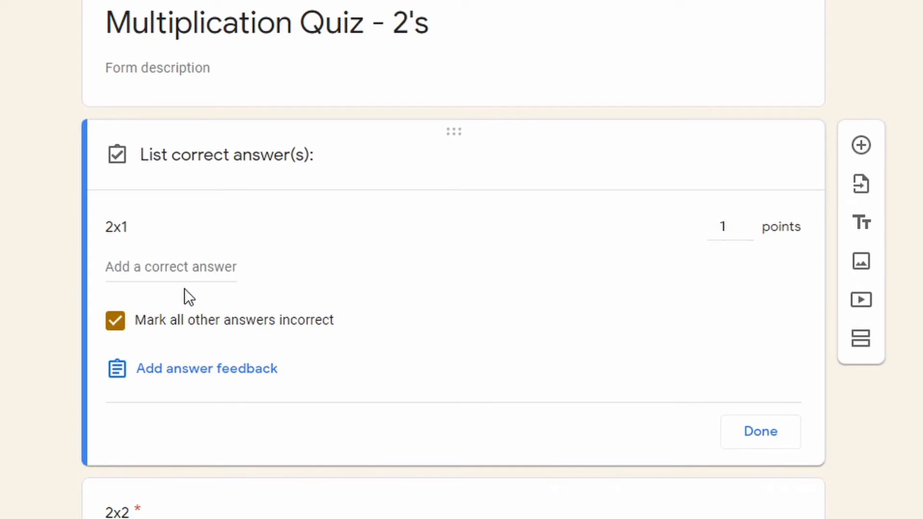
{"action": "left_click", "coordinate": [171, 266]}
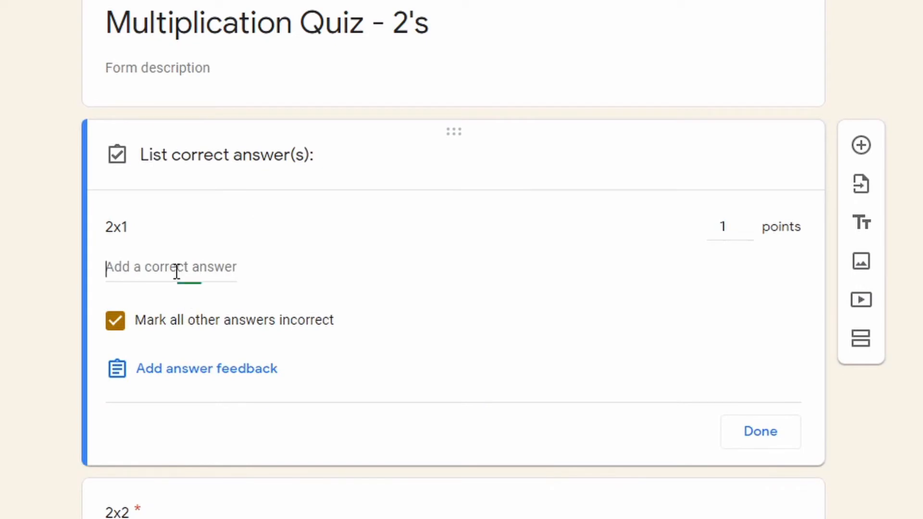
{"action": "type", "text": "2"}
{"action": "type", "text": "TWO"}
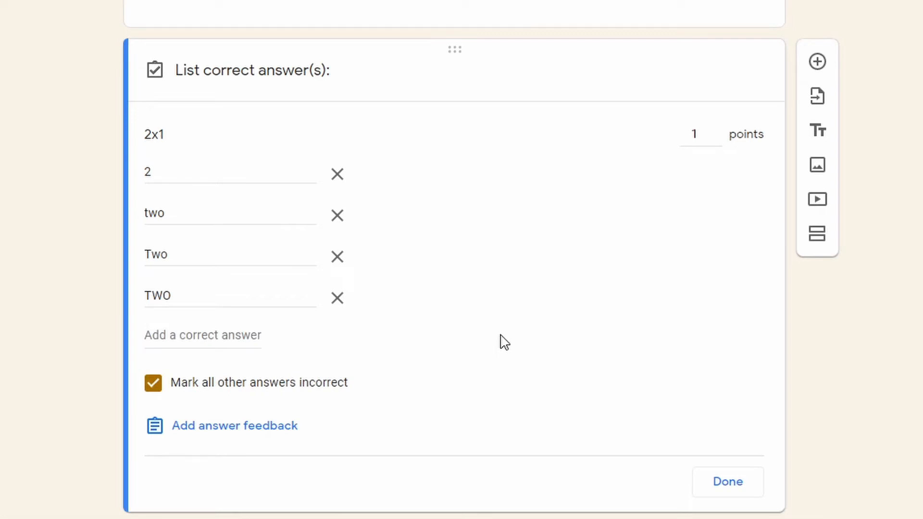
{"action": "mouse_move", "coordinate": [403, 138]}
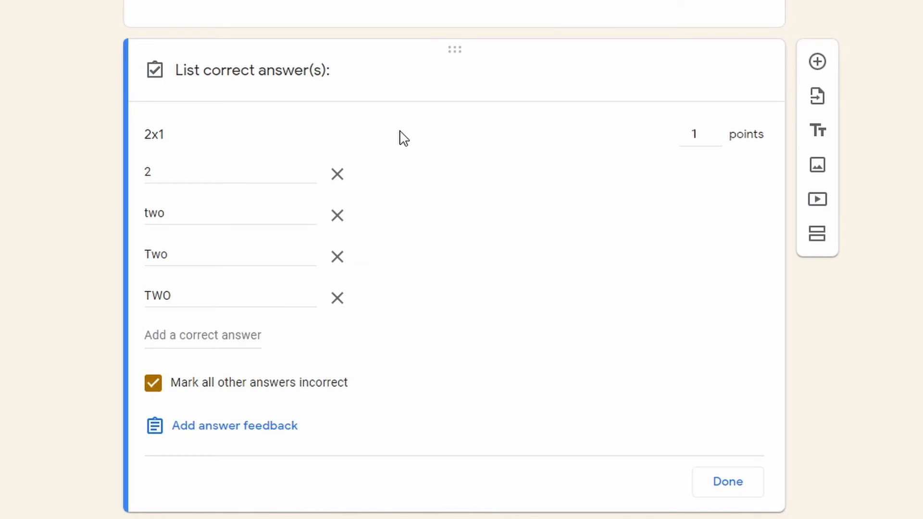
{"action": "mouse_move", "coordinate": [400, 133]}
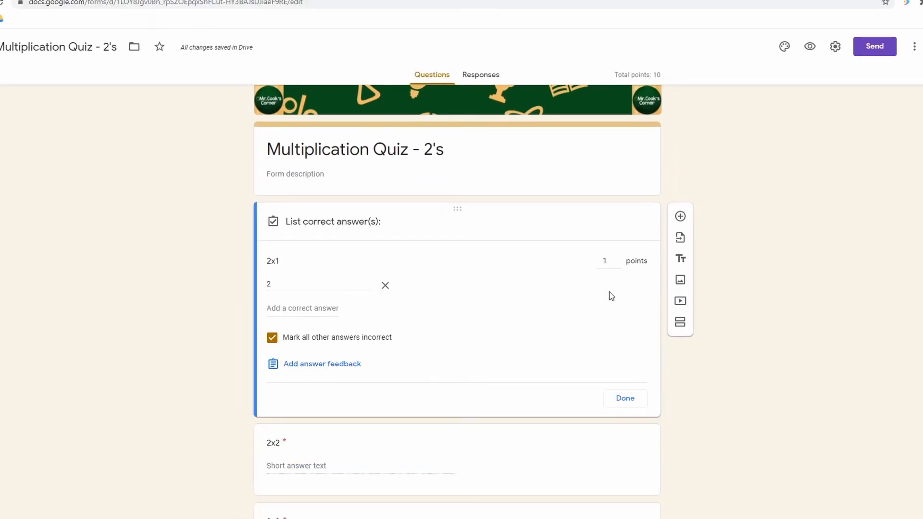
{"action": "mouse_move", "coordinate": [615, 260]}
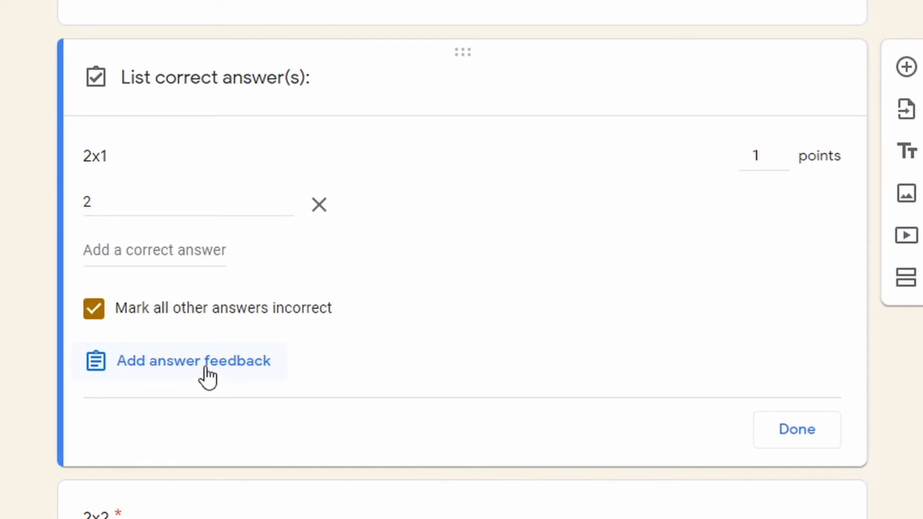
Step: Add answer feedback to 2x1 with a Math Antics video attached and save it
{"action": "left_click", "coordinate": [192, 361]}
{"action": "type", "text": "Think about repeated addition as a strategy!"}
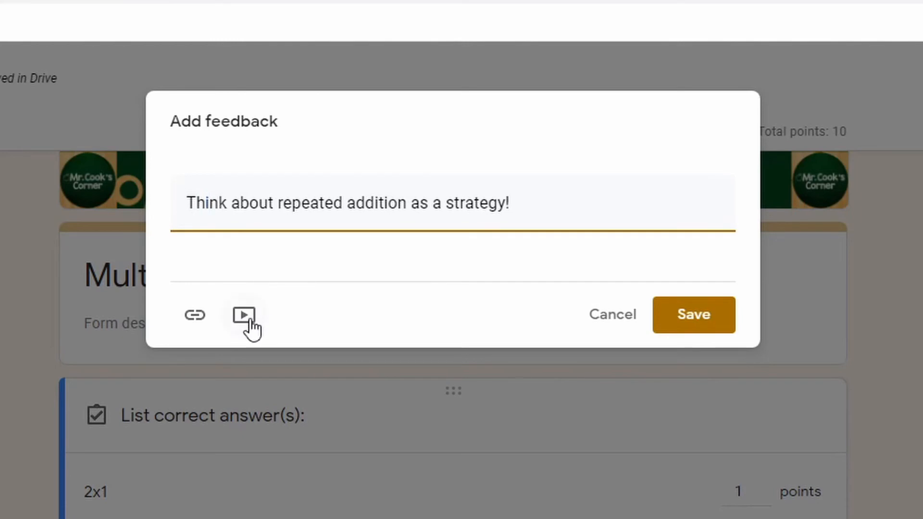
{"action": "left_click", "coordinate": [208, 203]}
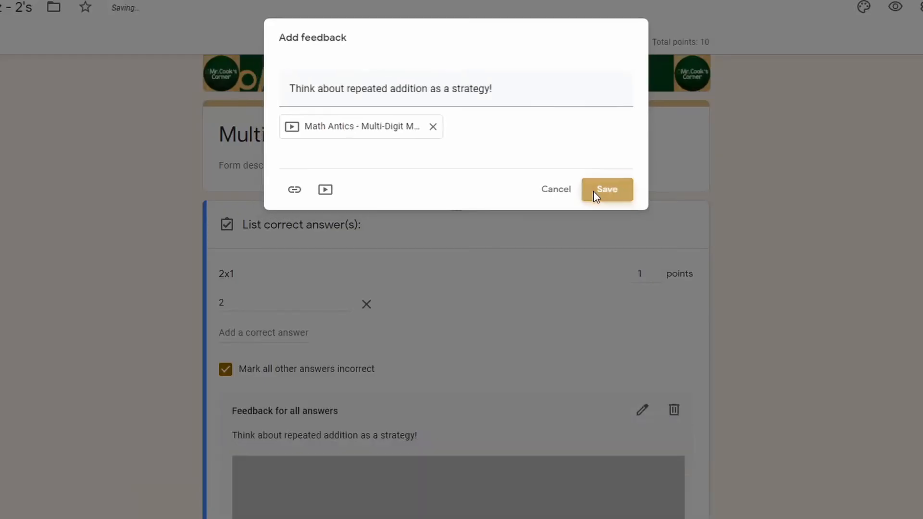
{"action": "left_click", "coordinate": [607, 190]}
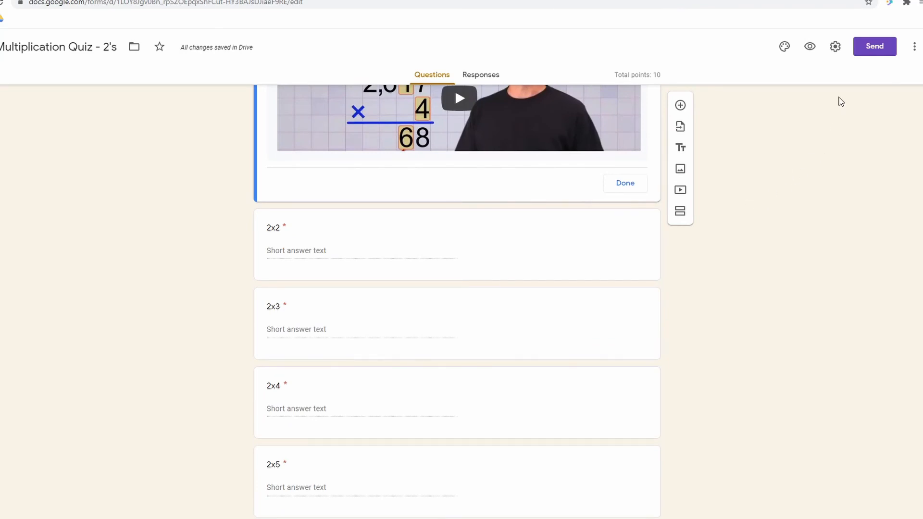
Step: Check the Quizzes settings confirm quiz mode with grades released immediately
{"action": "left_click", "coordinate": [835, 47]}
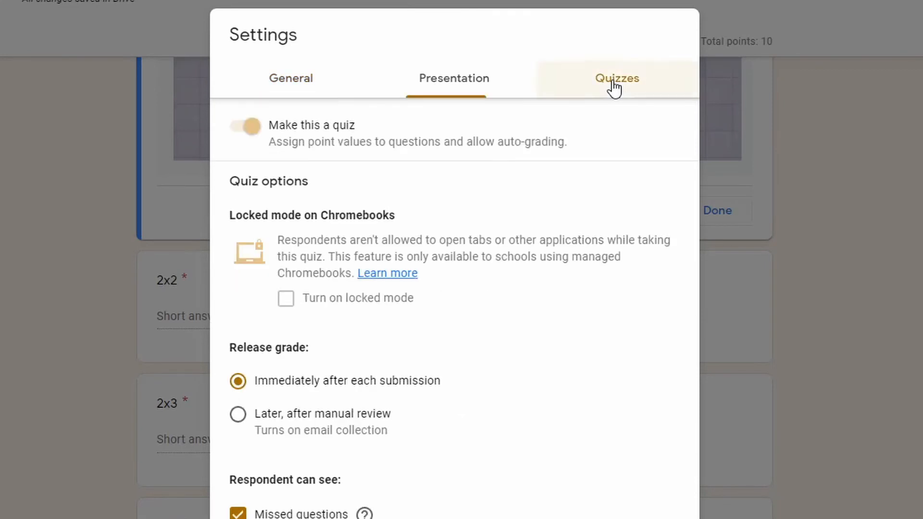
{"action": "left_click", "coordinate": [616, 78]}
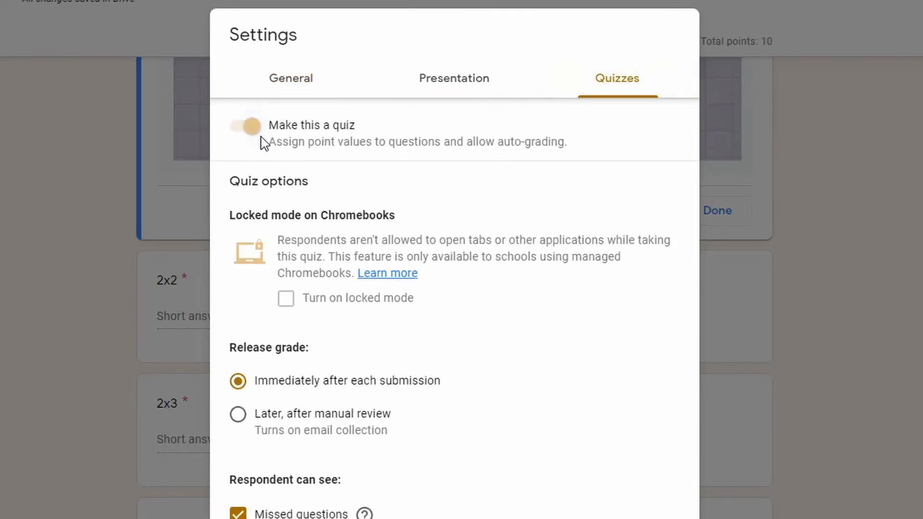
{"action": "mouse_move", "coordinate": [258, 147]}
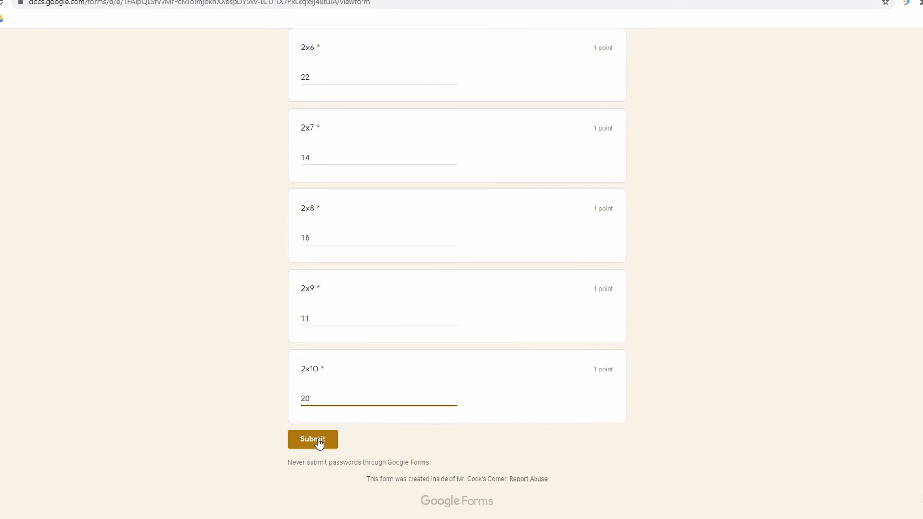
Step: Submit the test attempt and review the 2x1 feedback in the results
{"action": "left_click", "coordinate": [312, 439]}
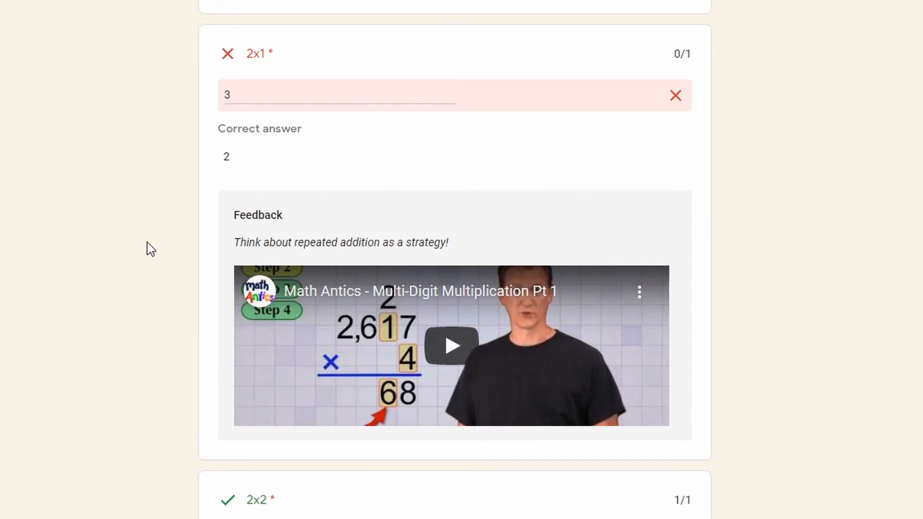
{"action": "left_click_drag", "start_coordinate": [235, 243], "coordinate": [447, 242]}
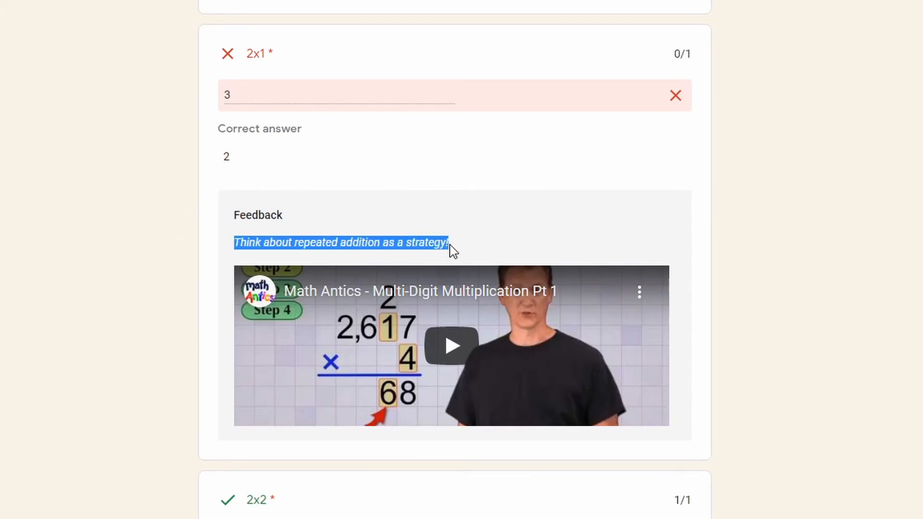
{"action": "left_click", "coordinate": [451, 345]}
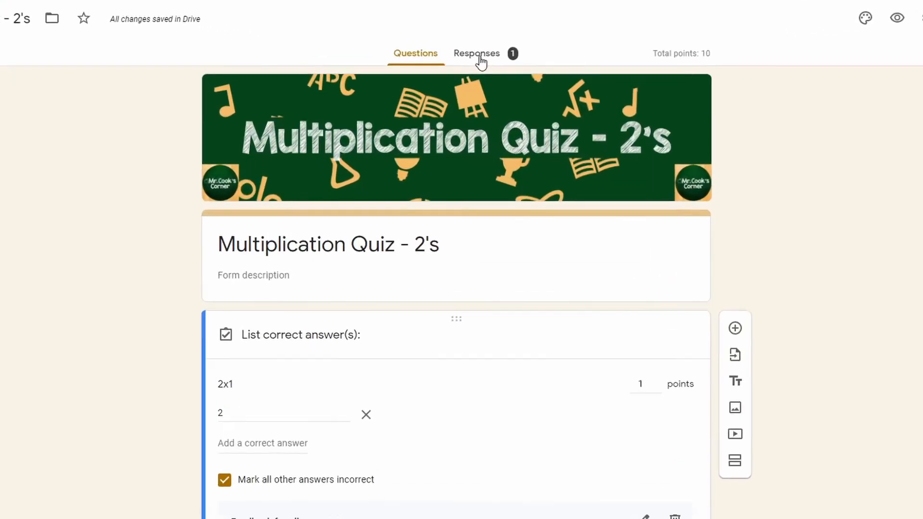
Step: View responses in Google Sheets and select the Score column
{"action": "left_click", "coordinate": [476, 53]}
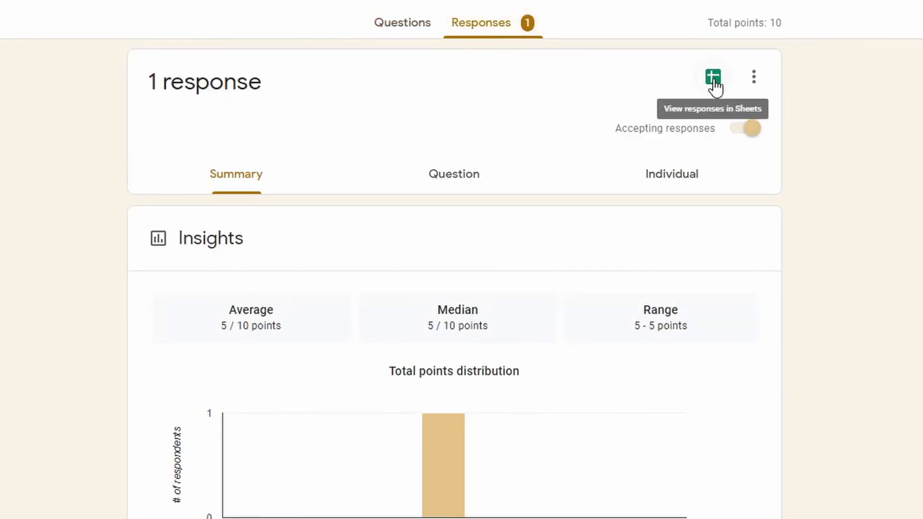
{"action": "left_click", "coordinate": [712, 77]}
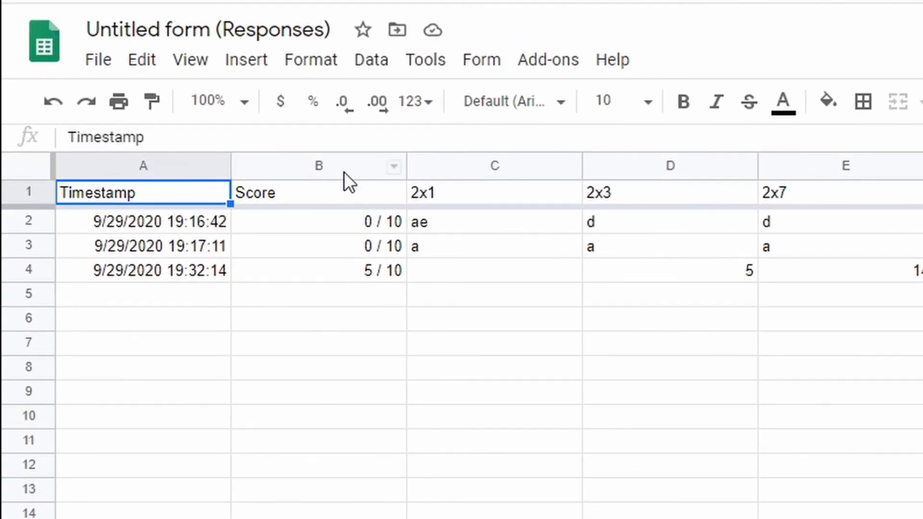
{"action": "left_click", "coordinate": [318, 165]}
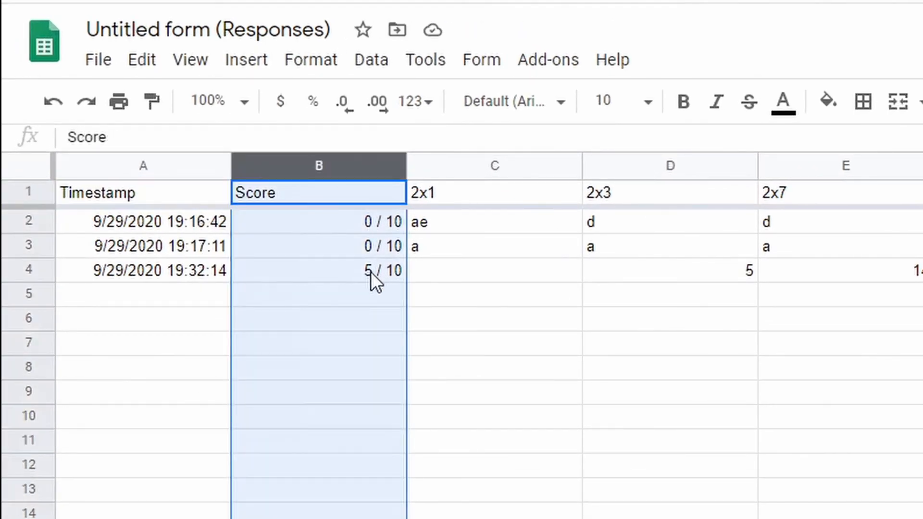